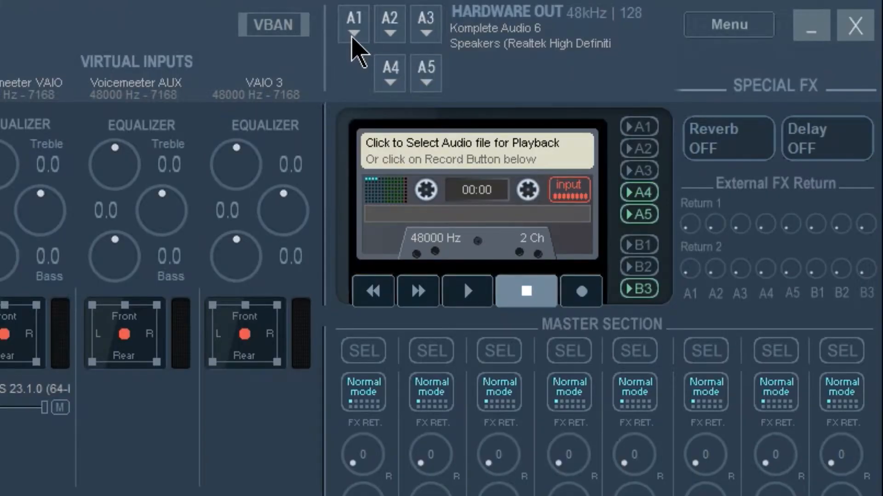
Choose VoiceMeeter Input (VB-Audio VoiceMeeter VAIO) as the Windows playback device
click(354, 37)
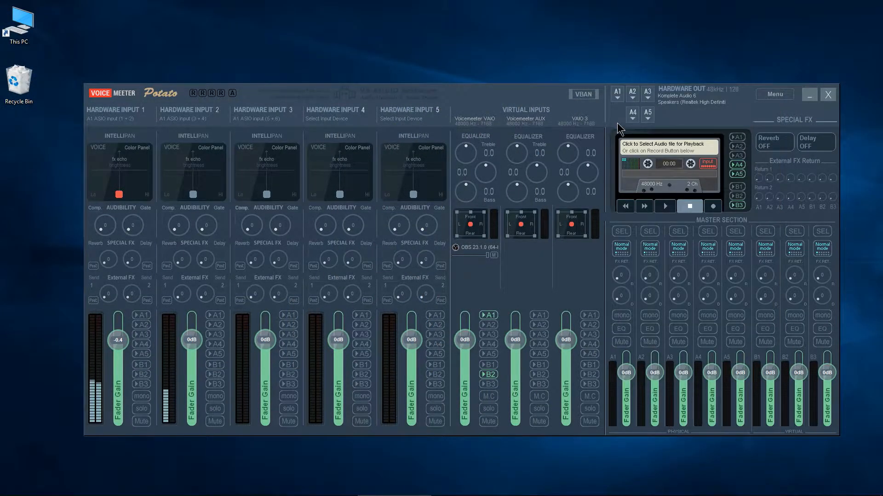
click(682, 88)
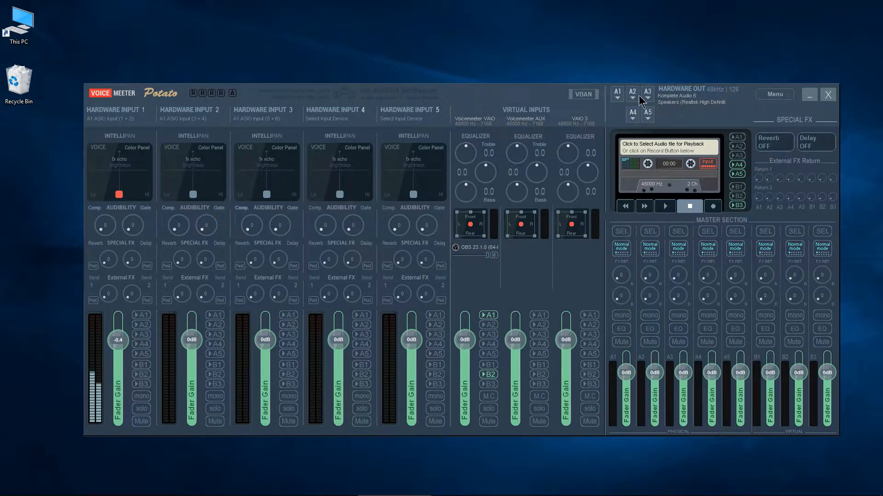
click(809, 94)
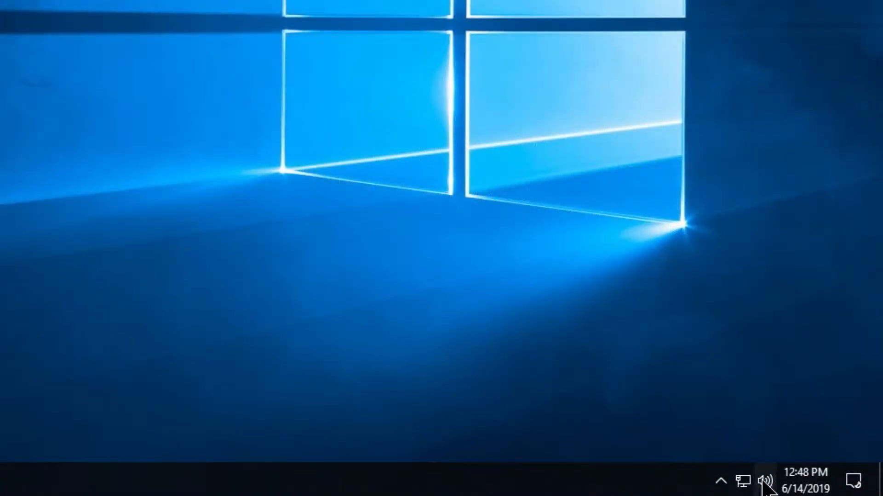
click(765, 481)
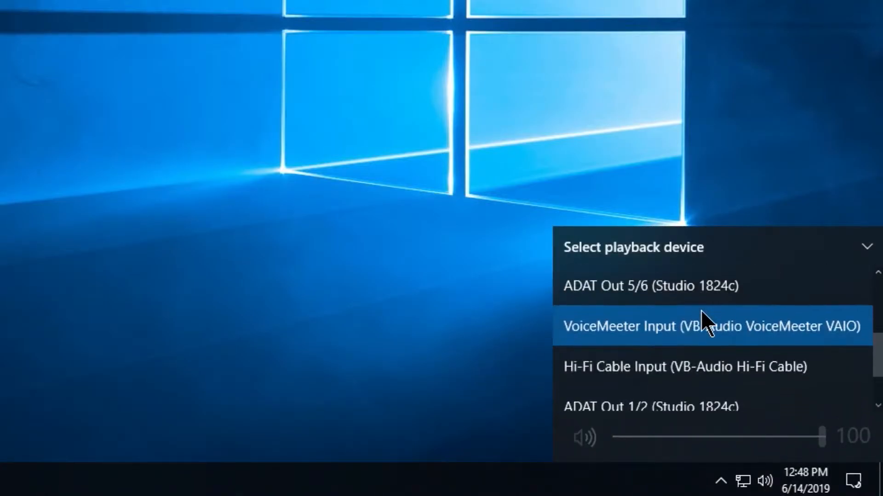
scroll(down, 3)
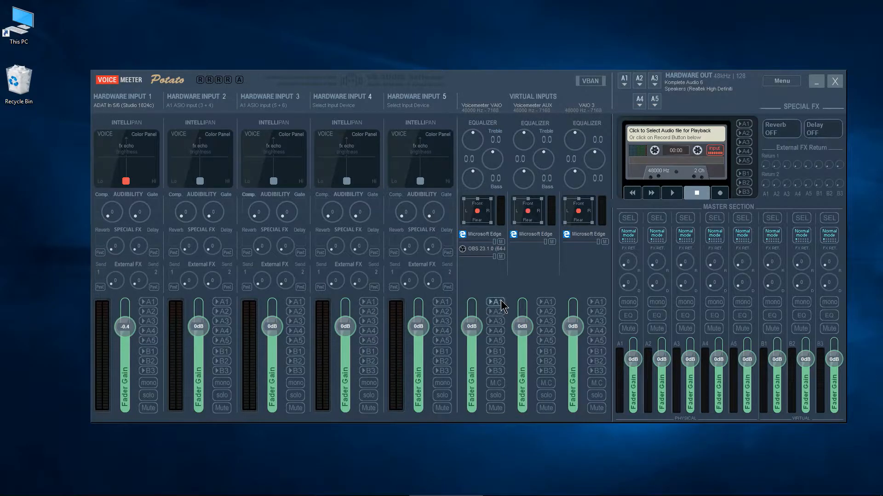
Set the Pro Tools Playback Engine to Voicemeeter AUX Virtual ASIO
click(82, 486)
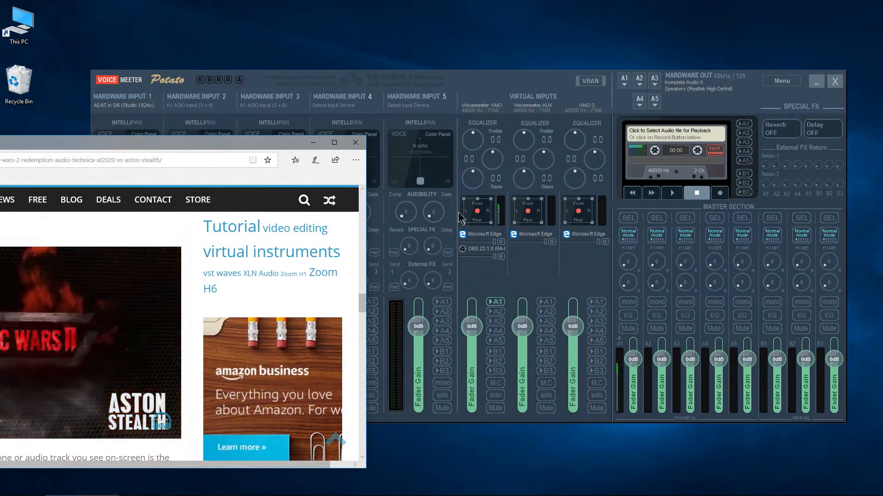
click(172, 14)
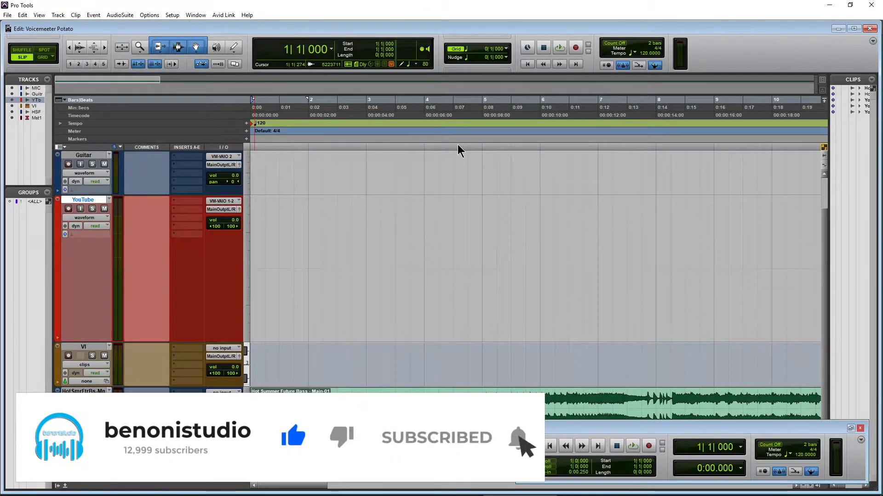
click(451, 134)
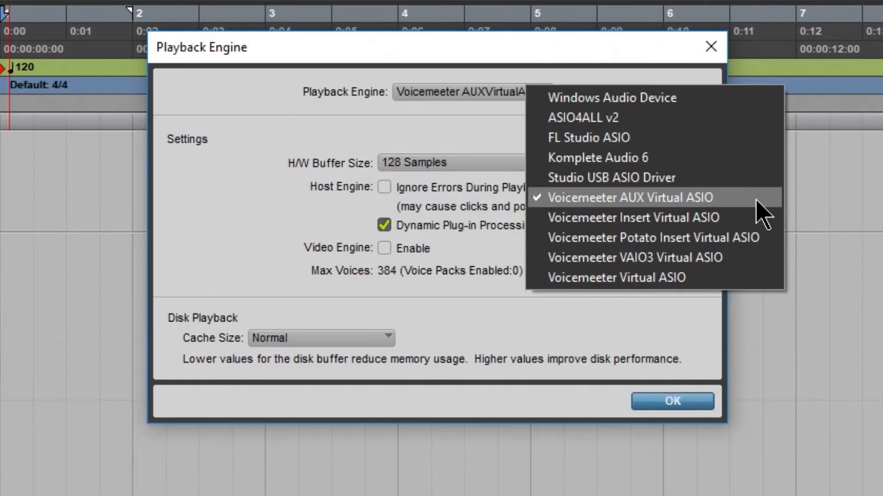
click(671, 401)
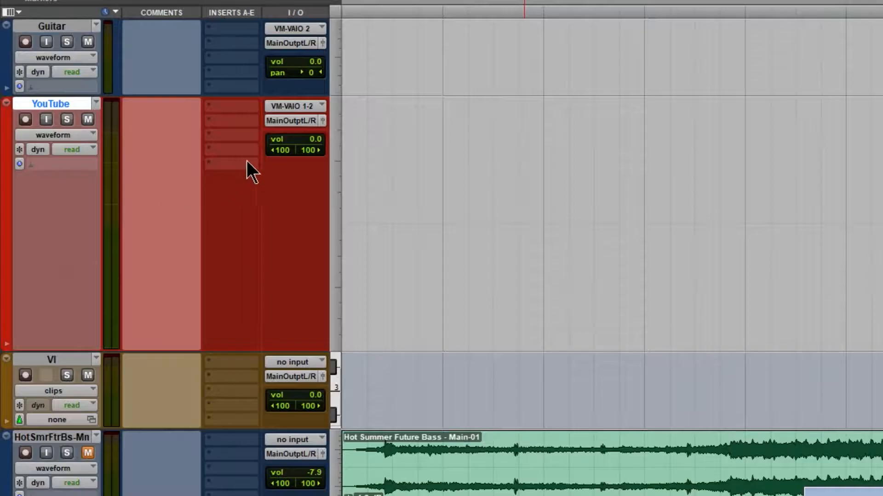
Set the YouTube track's input to interface VM-VAIO 1-2 (Stereo)
click(293, 106)
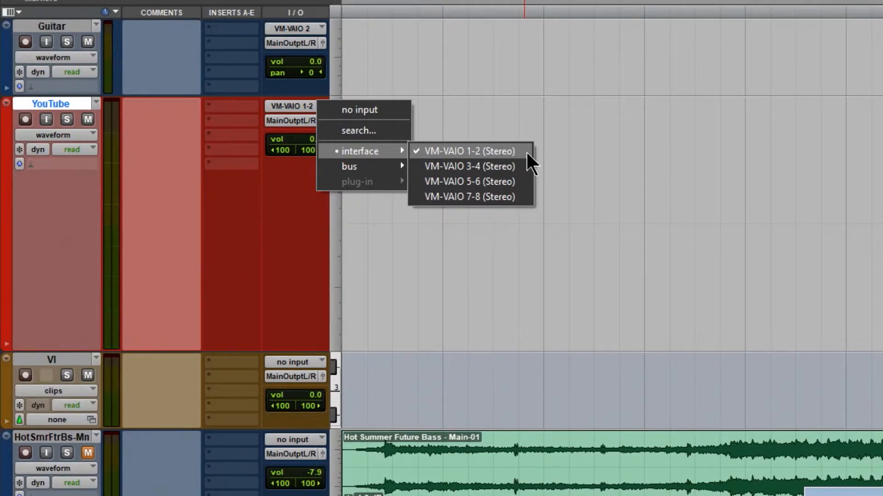
click(468, 150)
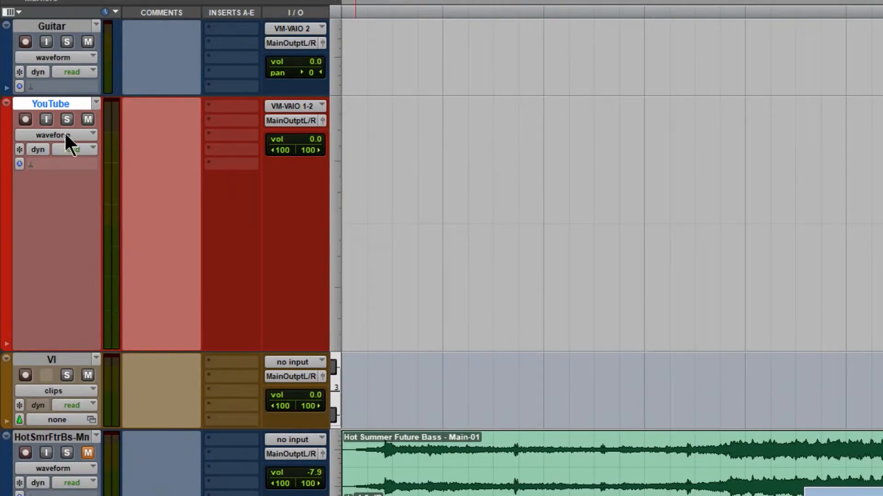
click(45, 119)
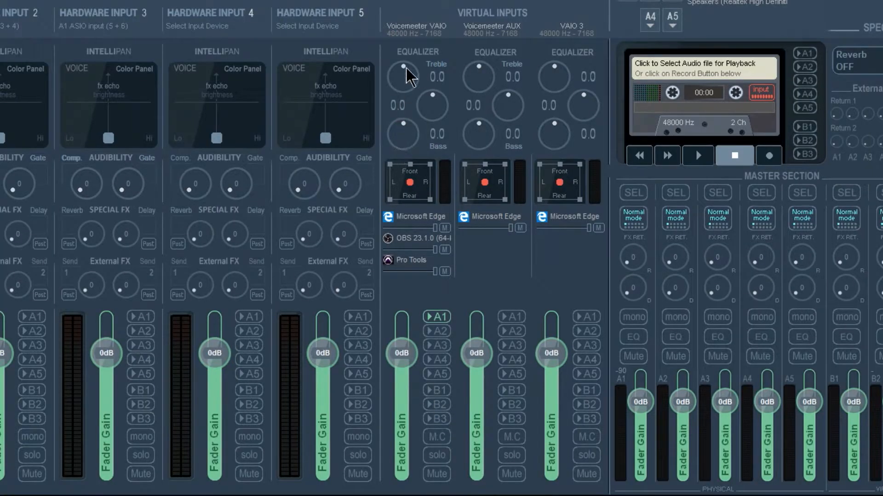
mouse_move(442, 403)
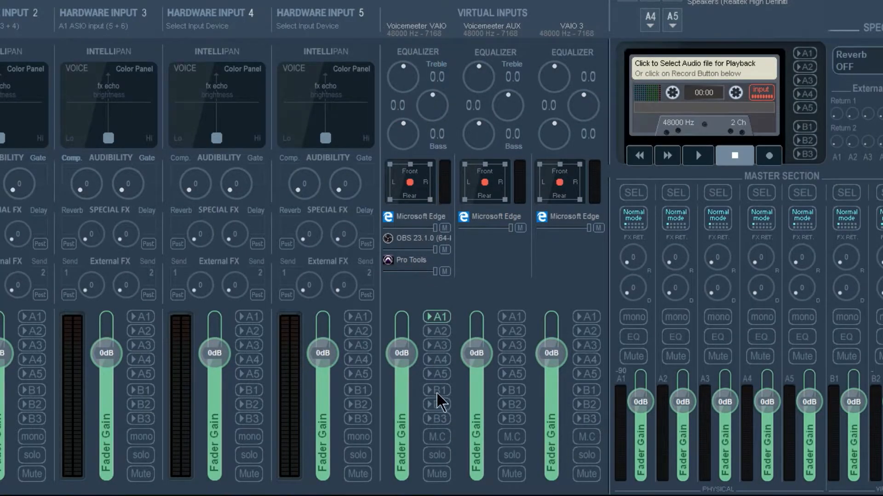
Enable B2 on the Voicemeeter VAIO strip and bring the Edge Mic Wars 2 video forward
click(436, 405)
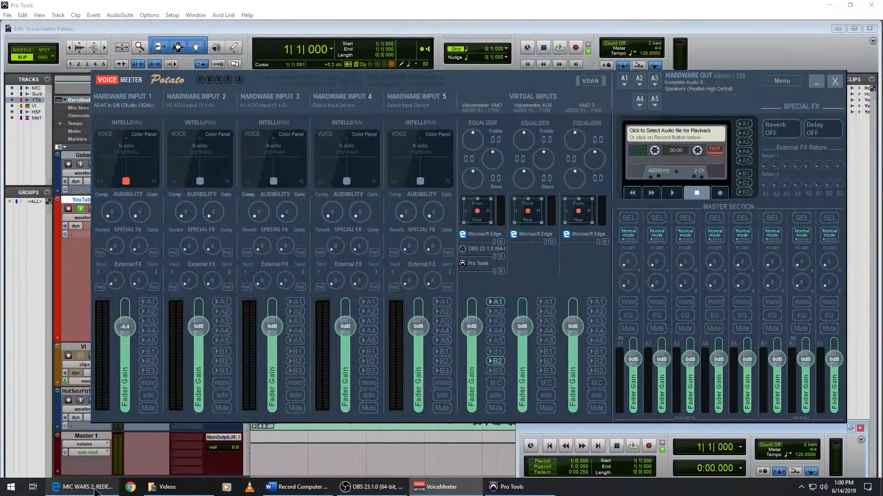
click(82, 487)
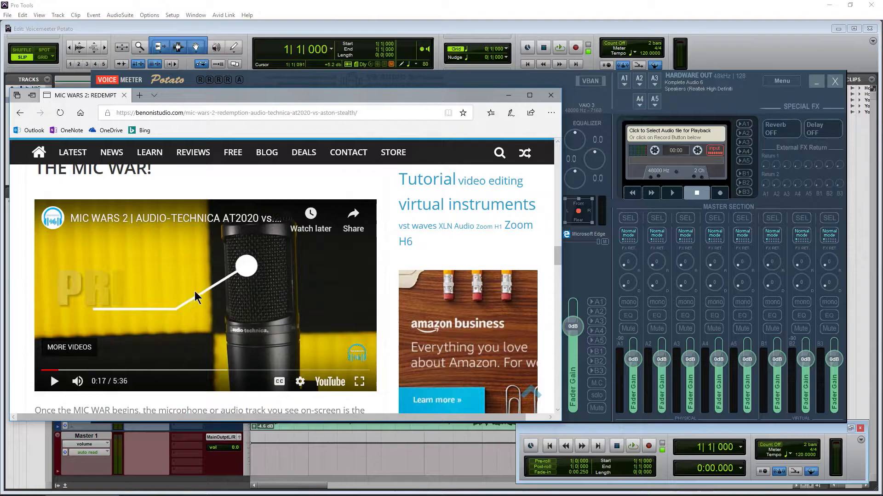